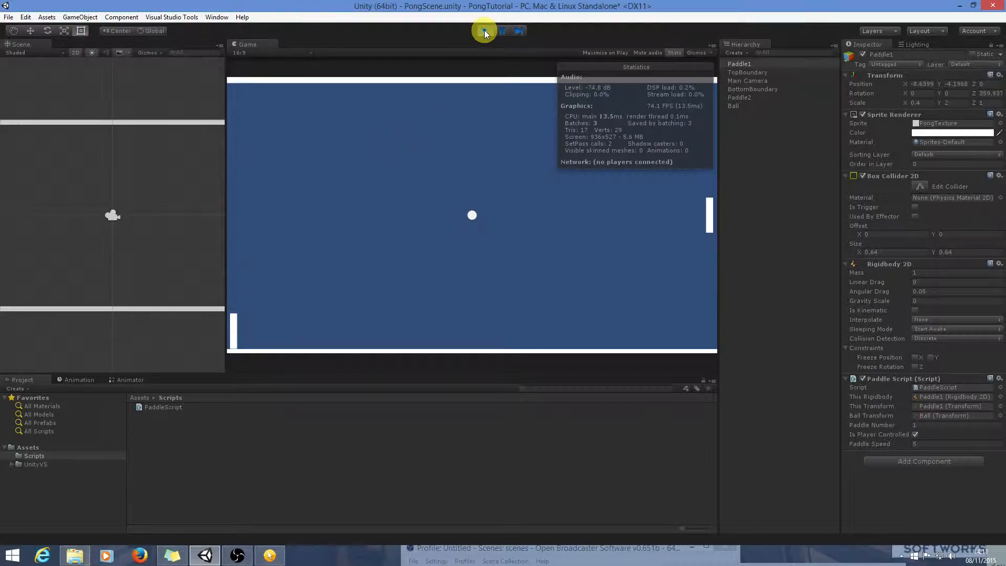
Stop play, give Paddle1 mass 0.1 and linear drag 1, then test-run the game
{"action": "left_click", "coordinate": [485, 31]}
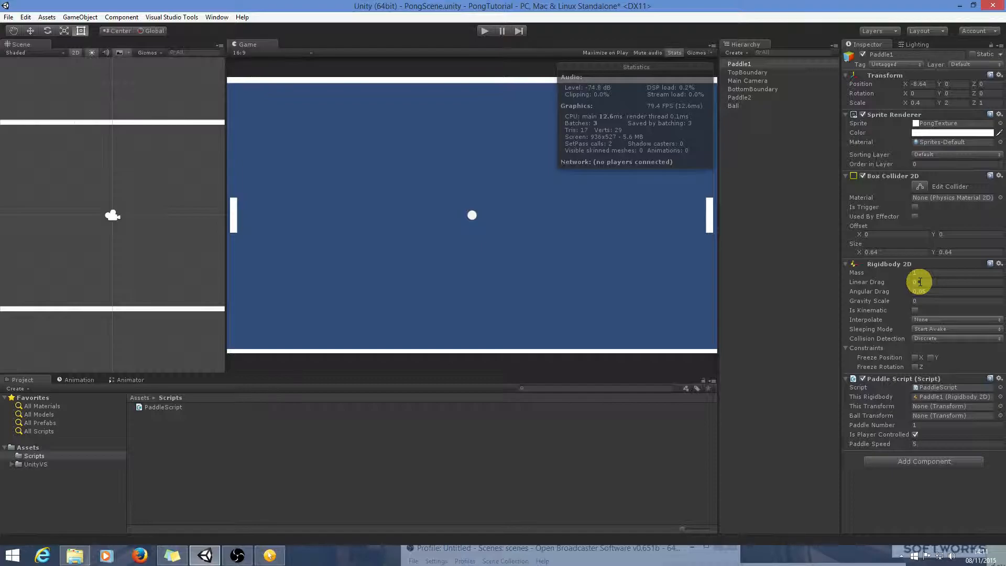
{"action": "mouse_move", "coordinate": [917, 291]}
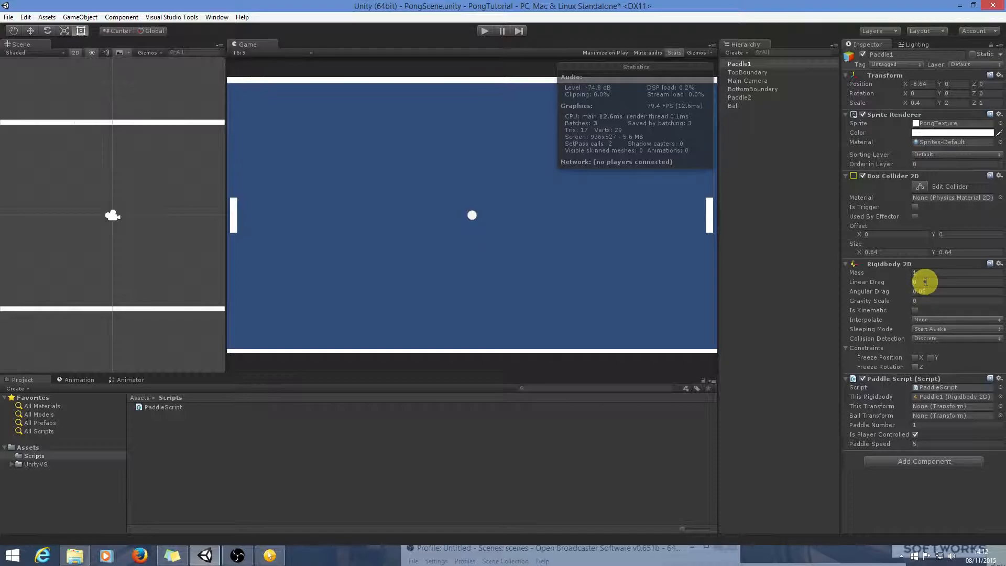
{"action": "left_click", "coordinate": [956, 282]}
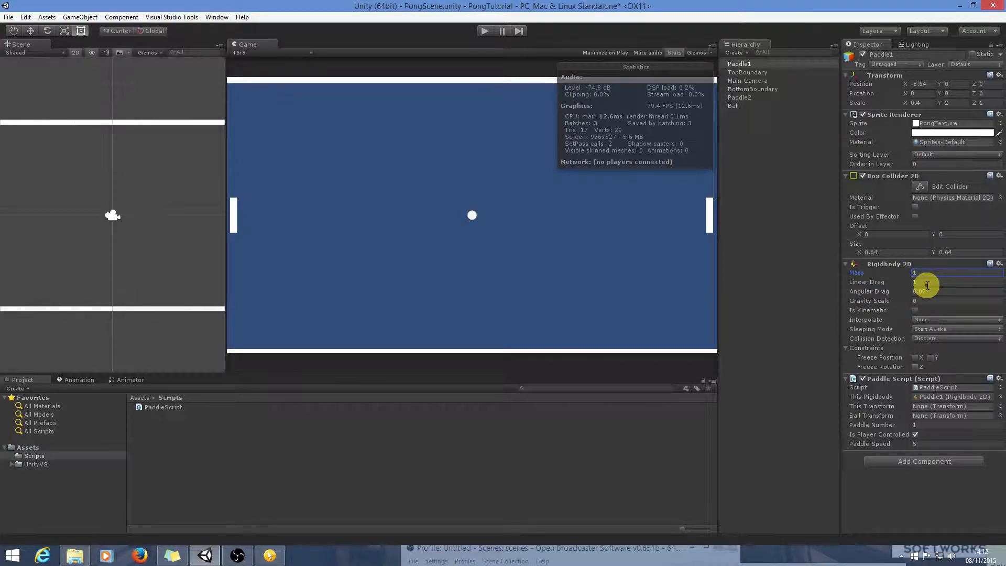
{"action": "type", "text": "0.5"}
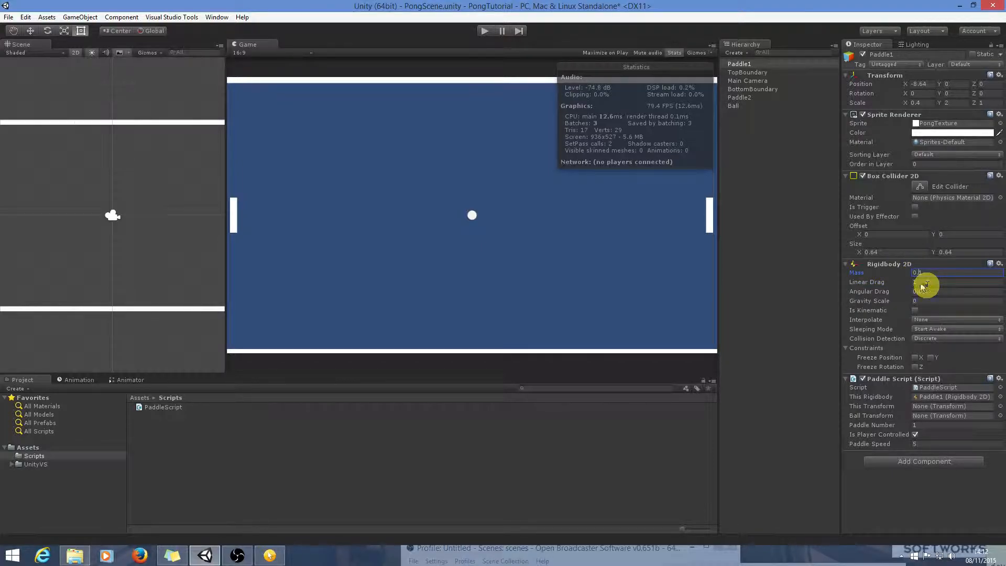
{"action": "left_click", "coordinate": [484, 31]}
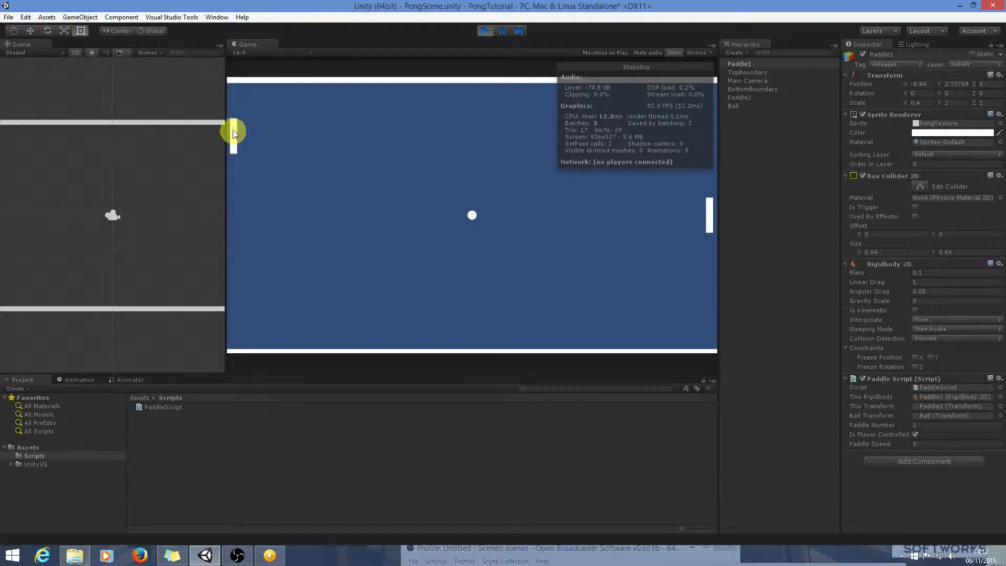
{"action": "left_click_drag", "start_coordinate": [234, 134], "coordinate": [236, 226]}
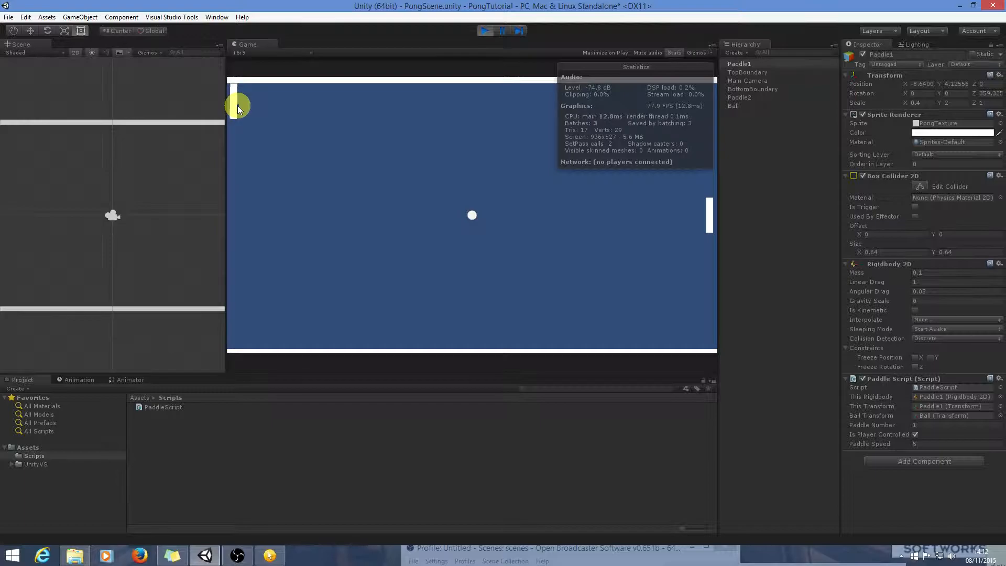
Exit Play mode and freeze Paddle1's Rigidbody 2D X position and Z rotation
{"action": "left_click", "coordinate": [490, 30]}
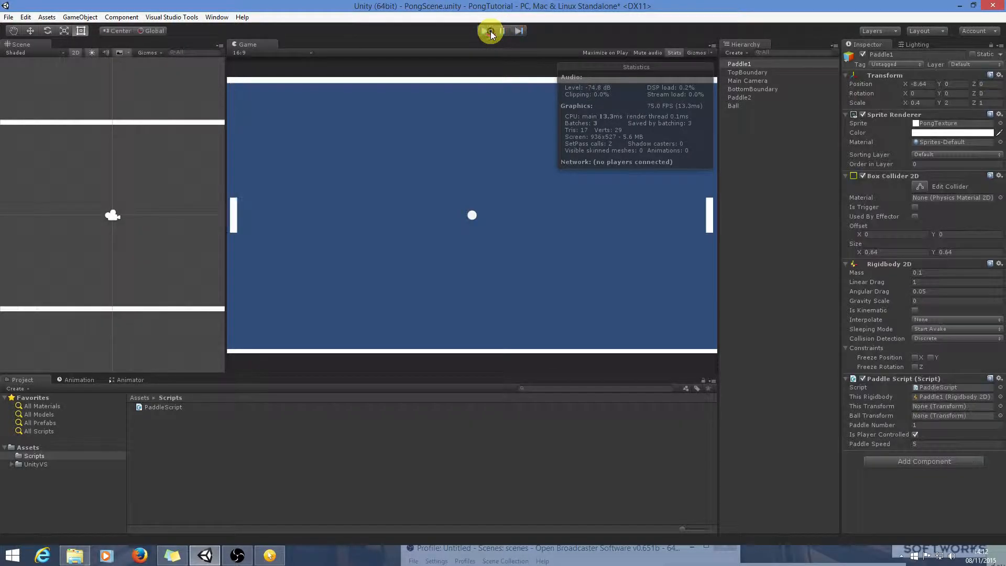
{"action": "left_click", "coordinate": [486, 30]}
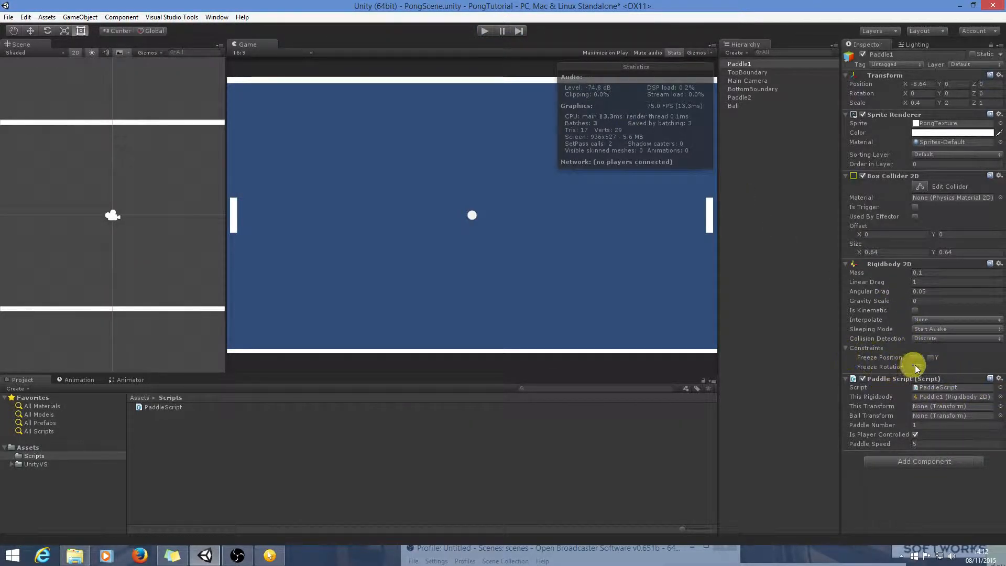
{"action": "left_click", "coordinate": [845, 348]}
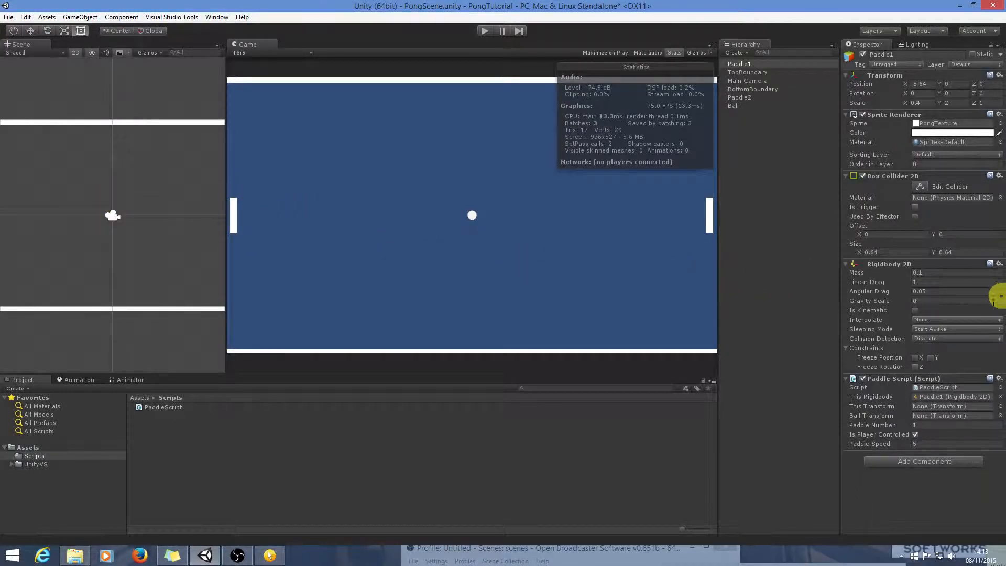
{"action": "left_click", "coordinate": [917, 357]}
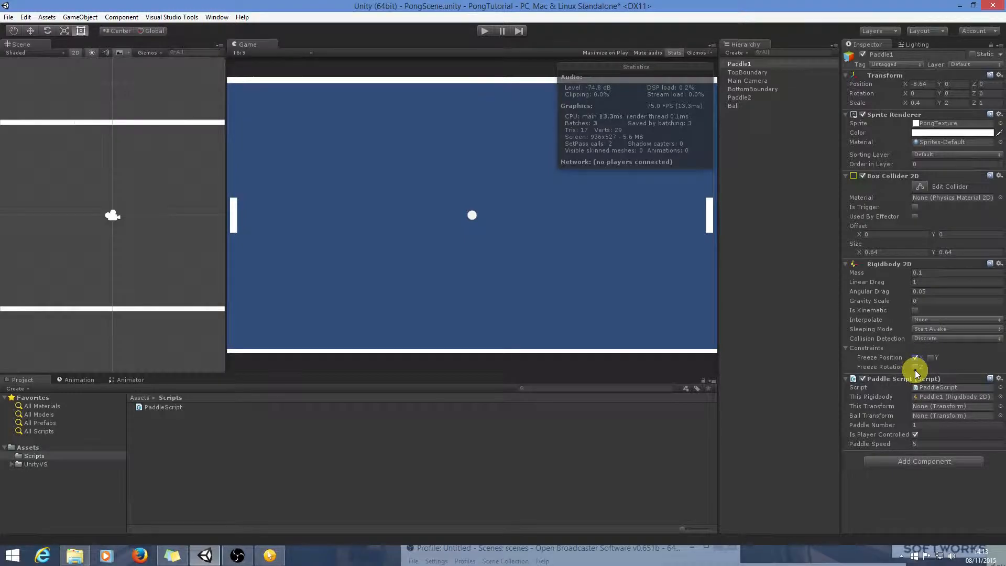
{"action": "left_click", "coordinate": [915, 366]}
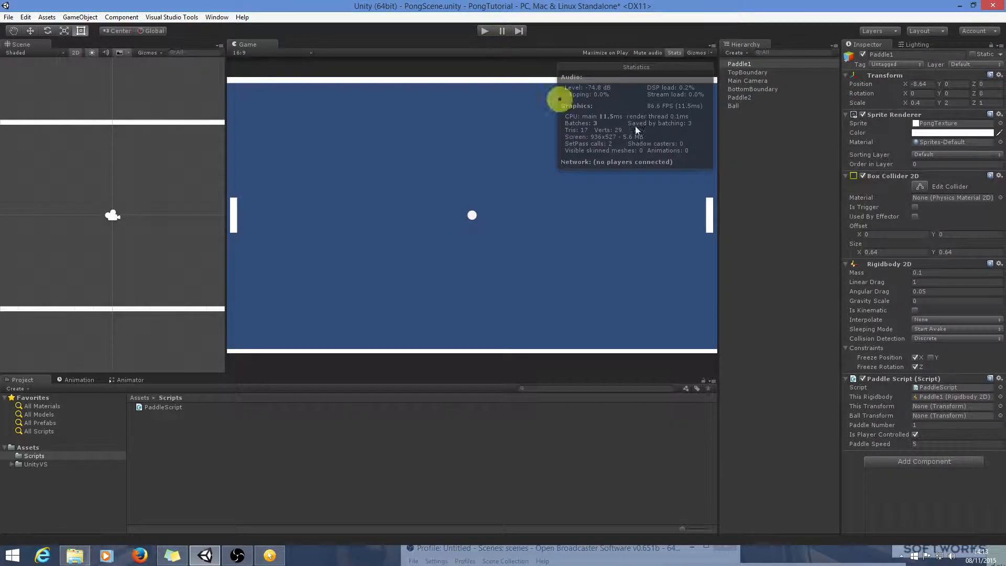
Select Paddle2 and freeze its Rigidbody 2D X position and Z rotation
{"action": "left_click", "coordinate": [739, 97]}
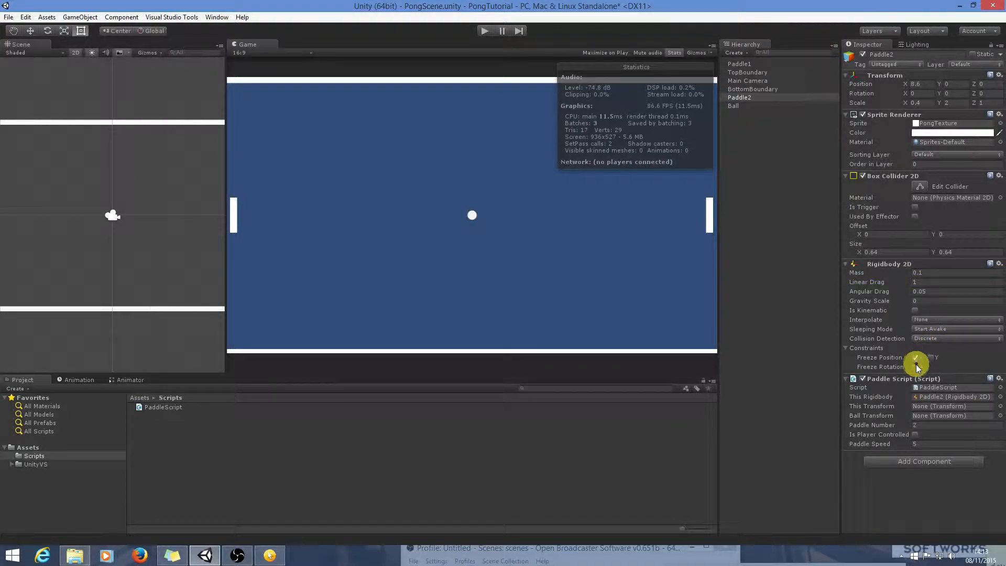
{"action": "left_click", "coordinate": [915, 367]}
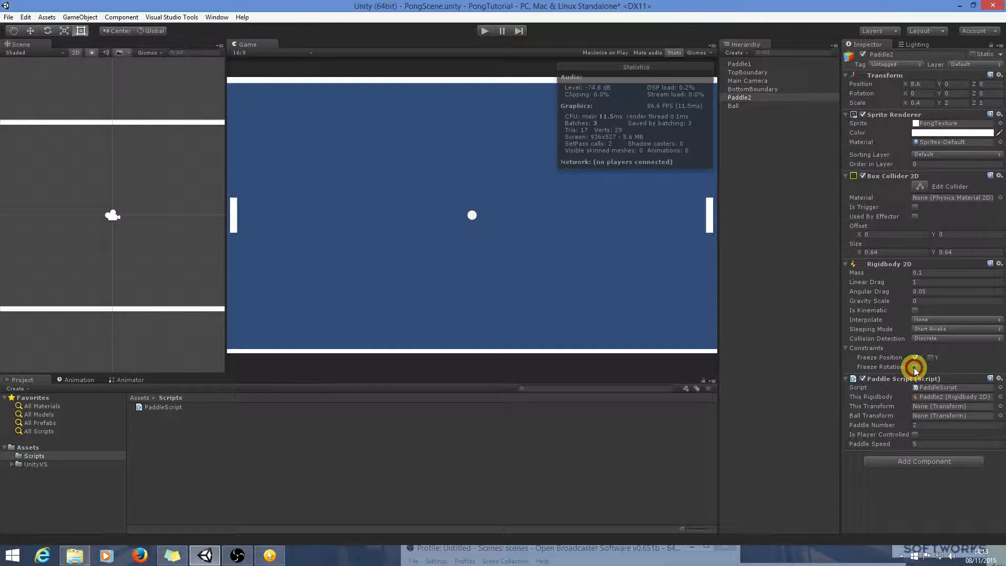
{"action": "left_click", "coordinate": [915, 357]}
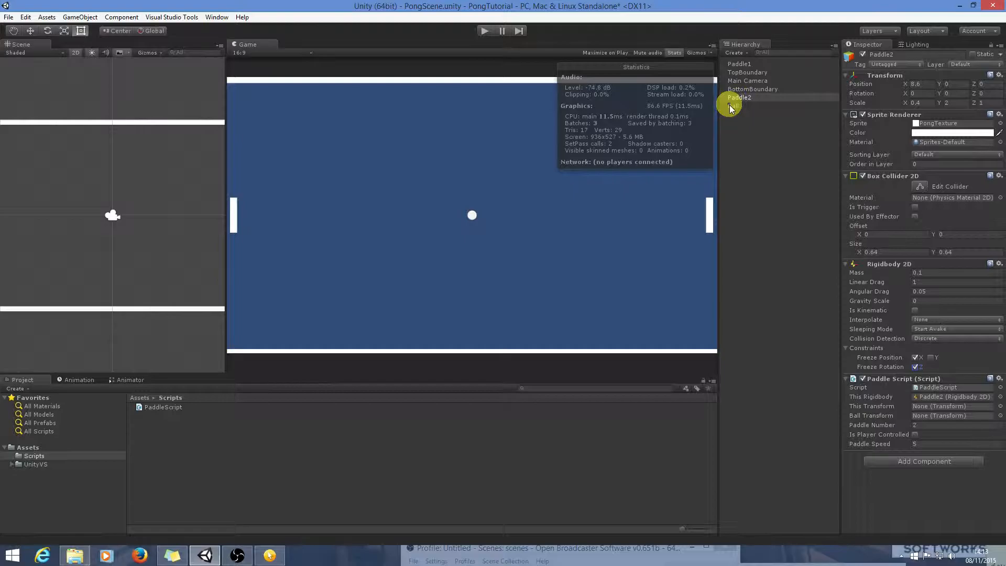
Select Ball, test-play to watch it fall onto the bottom wall, then stop play
{"action": "left_click", "coordinate": [733, 106]}
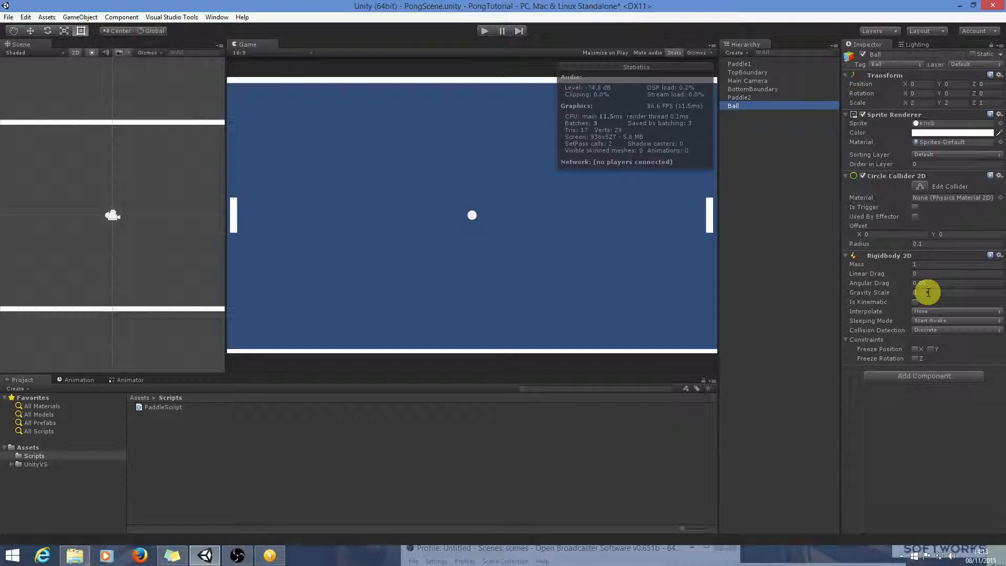
{"action": "left_click", "coordinate": [950, 292]}
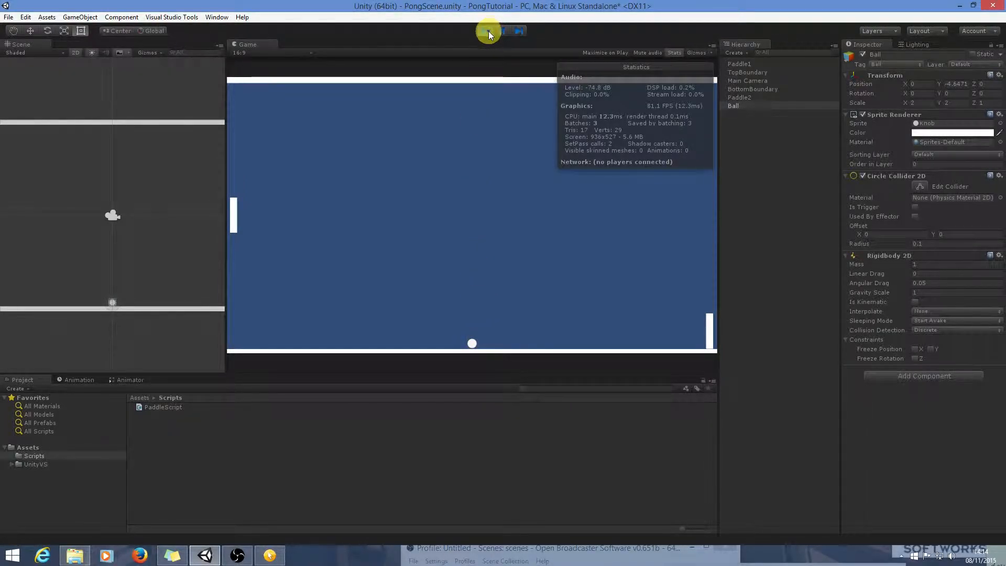
{"action": "left_click", "coordinate": [485, 30]}
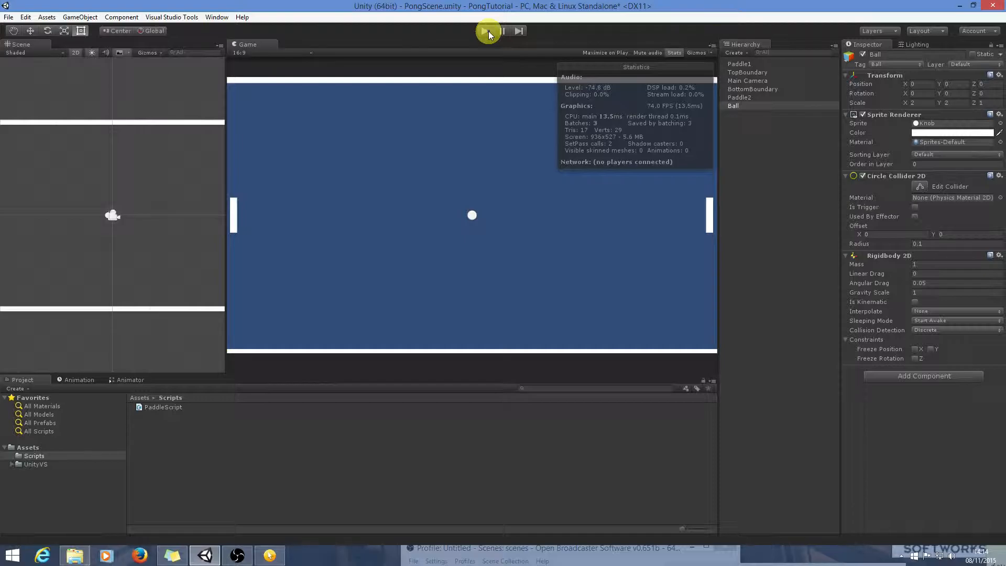
{"action": "left_click", "coordinate": [486, 30]}
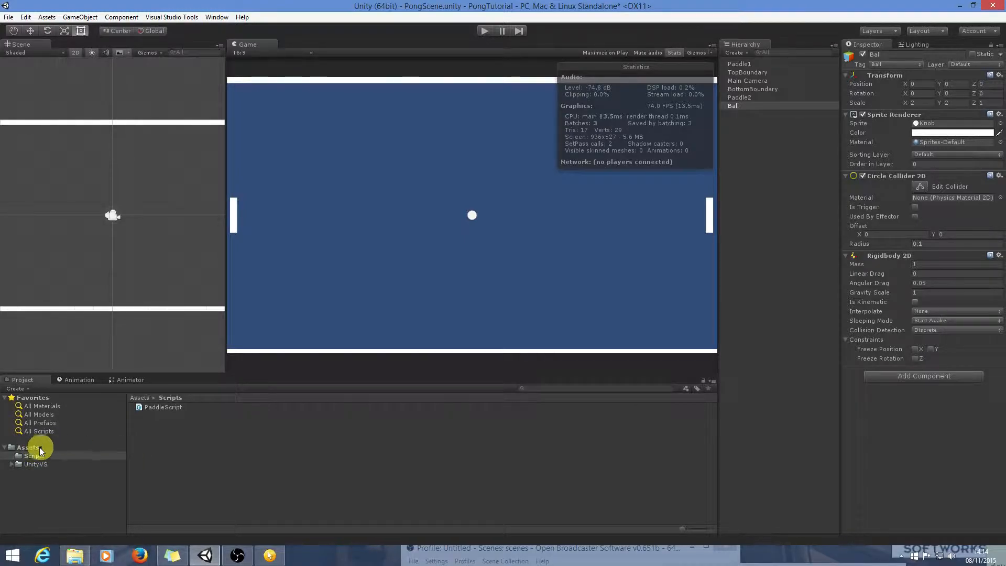
{"action": "right_click", "coordinate": [39, 447]}
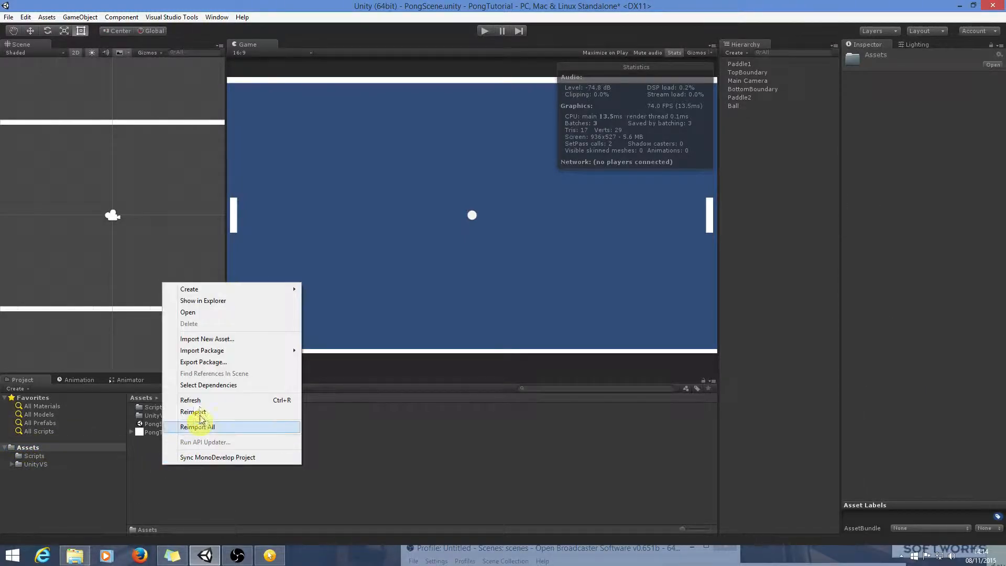
{"action": "mouse_move", "coordinate": [192, 289]}
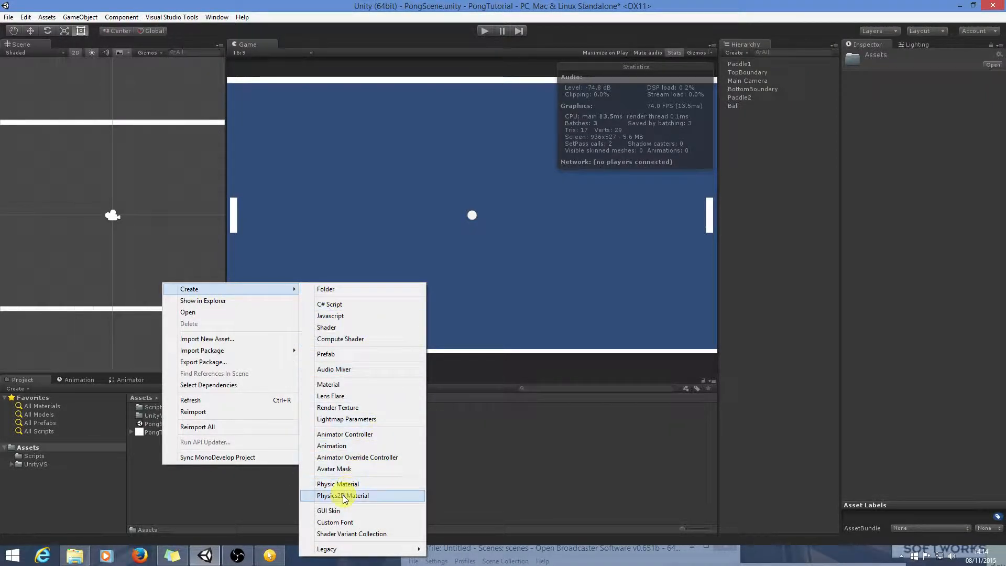
Add a Physics2D Material asset named BallPMaterial with friction 0 and bounciness 1
{"action": "left_click", "coordinate": [343, 495]}
{"action": "type", "text": "B"}
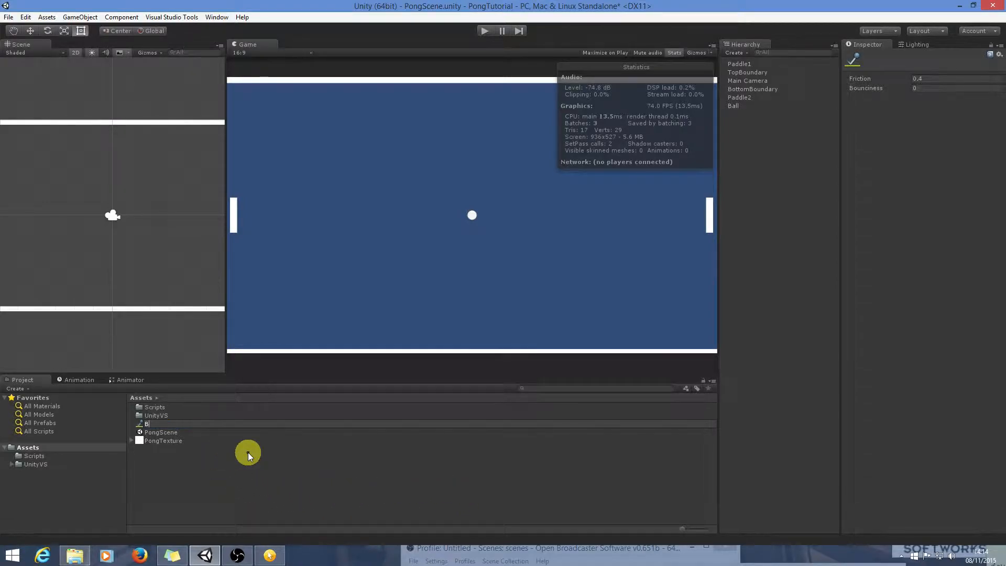
{"action": "type", "text": "all"}
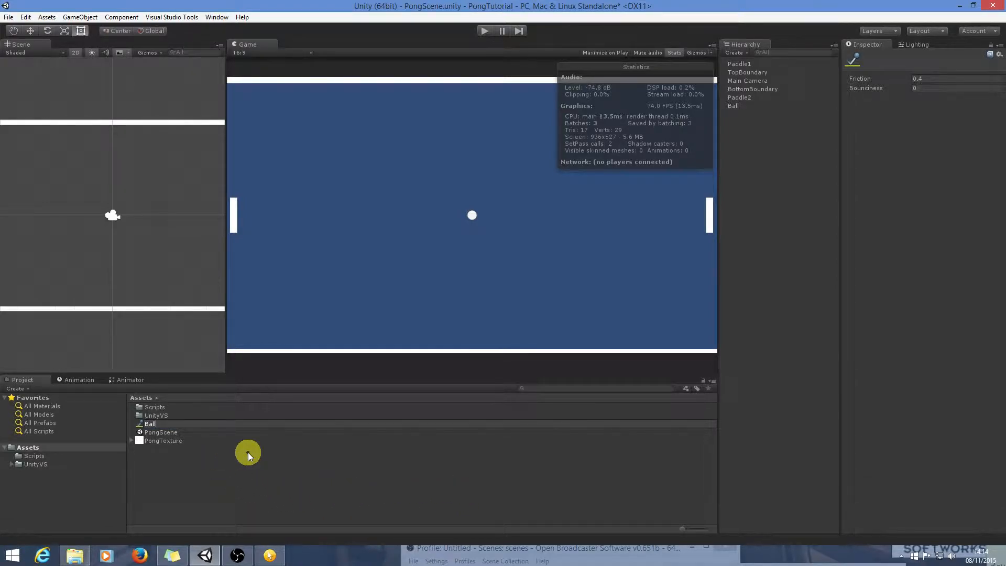
{"action": "type", "text": "BallMaterial"}
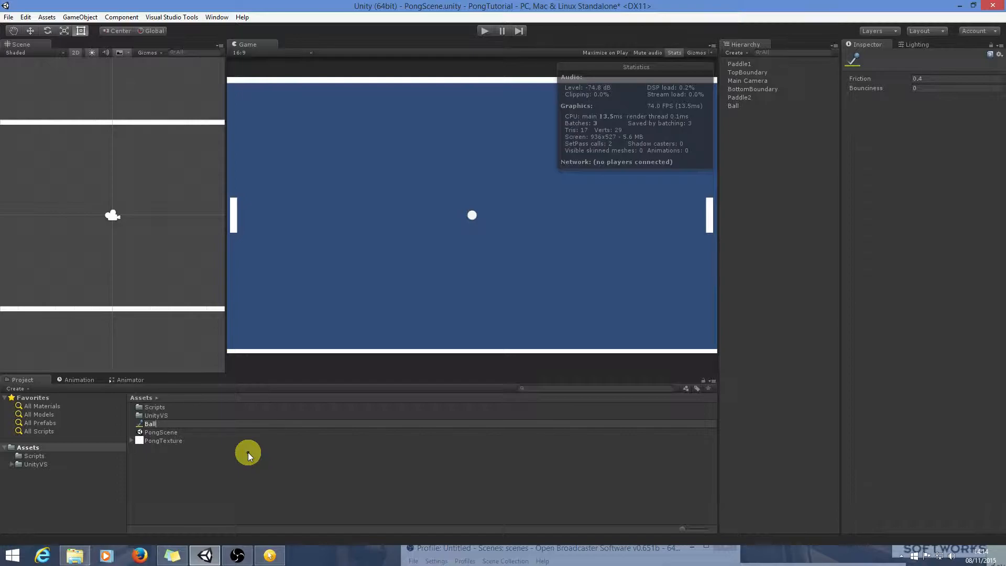
{"action": "type", "text": "BallPMaterial"}
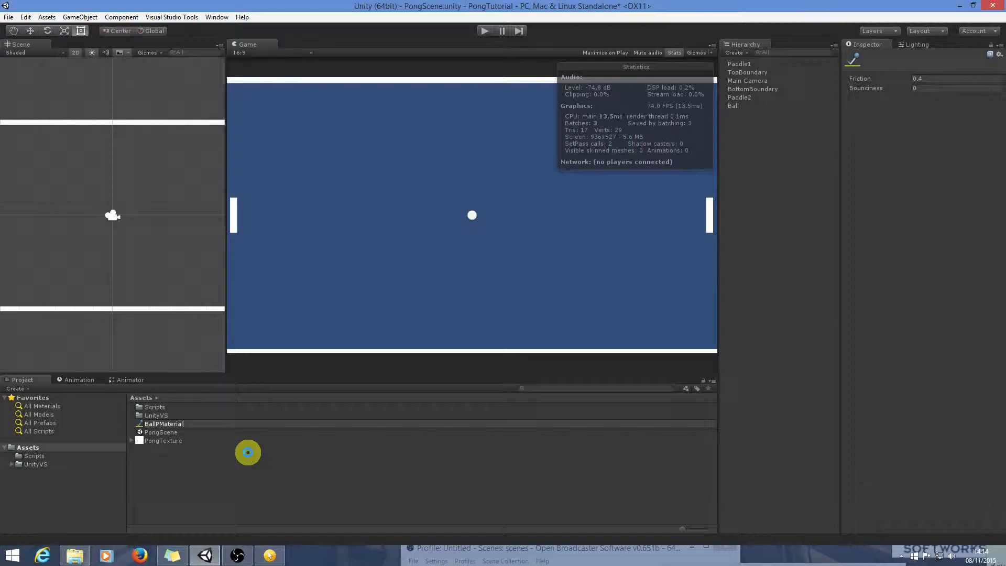
{"action": "left_click", "coordinate": [163, 424]}
{"action": "type", "text": "0"}
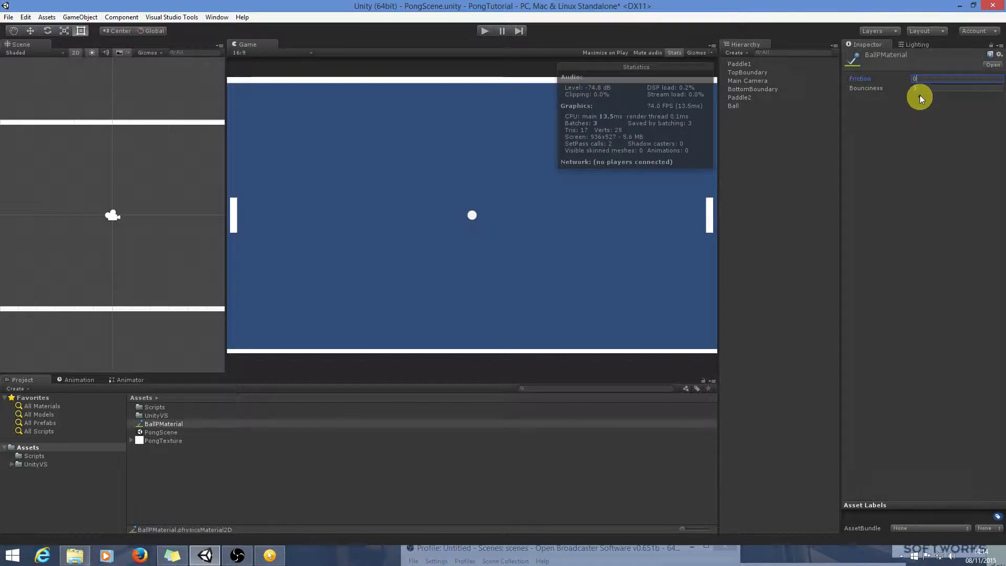
{"action": "left_click", "coordinate": [956, 88]}
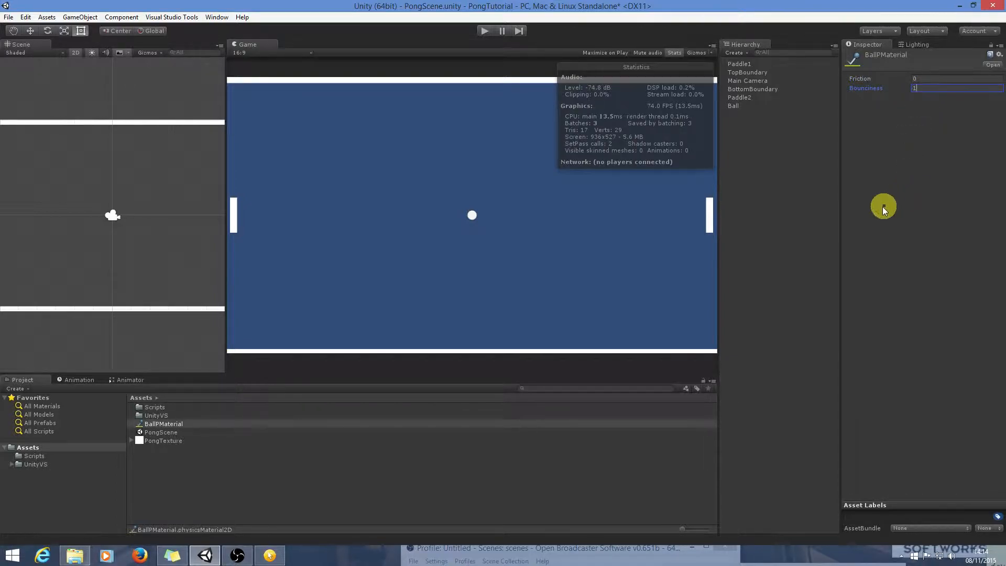
{"action": "mouse_move", "coordinate": [778, 133]}
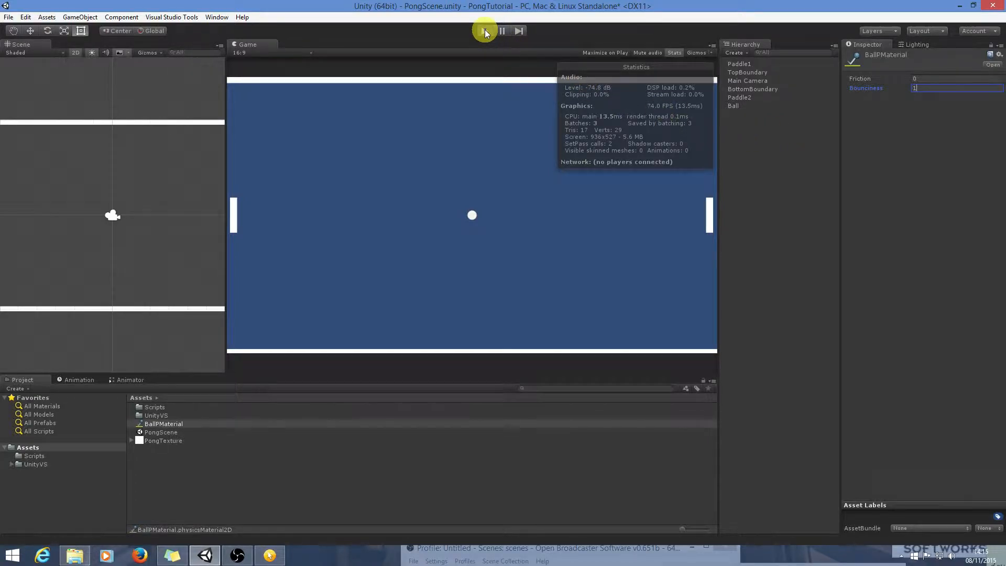
Test-play and stop the game, then select Ball to assign BallPMaterial to its collider
{"action": "left_click", "coordinate": [486, 30]}
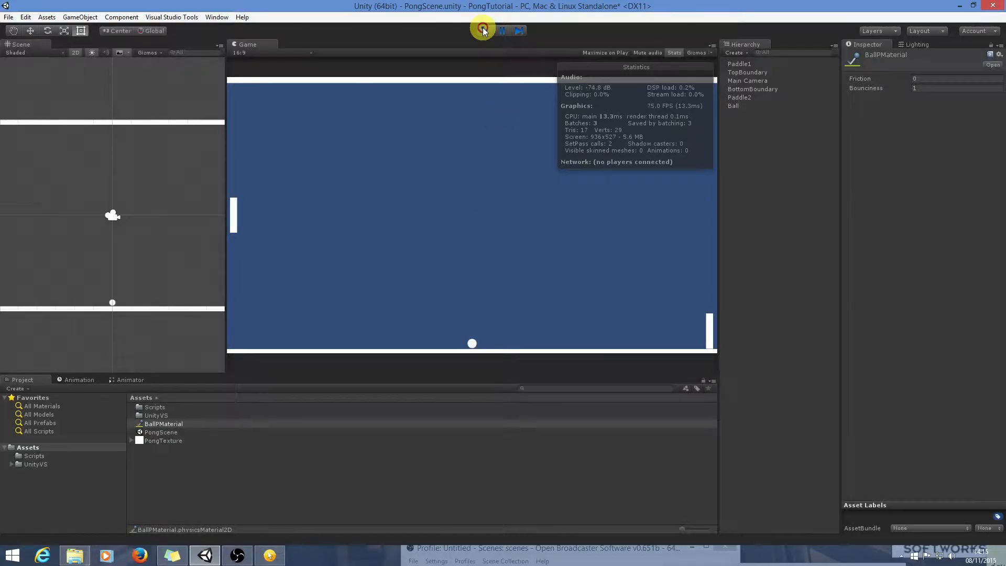
{"action": "left_click", "coordinate": [486, 31]}
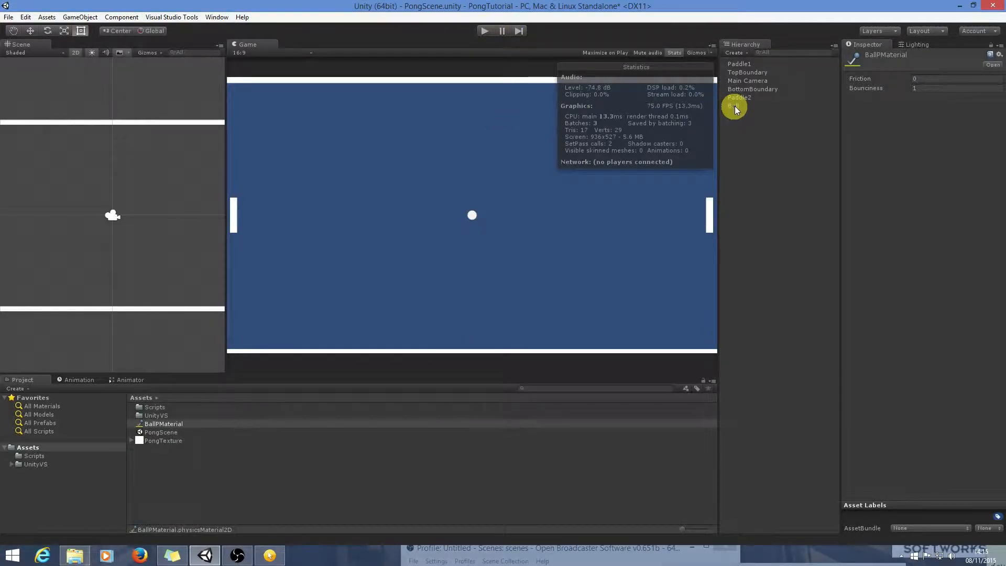
{"action": "left_click", "coordinate": [734, 106]}
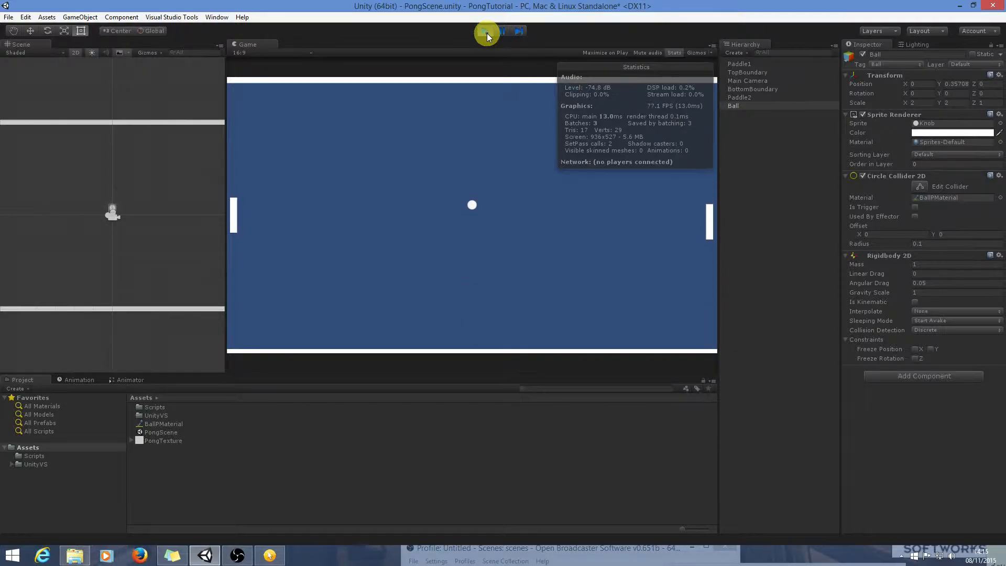
Test-play, then set the Ball's gravity scale to 0 and freeze Z rotation
{"action": "left_click", "coordinate": [486, 31]}
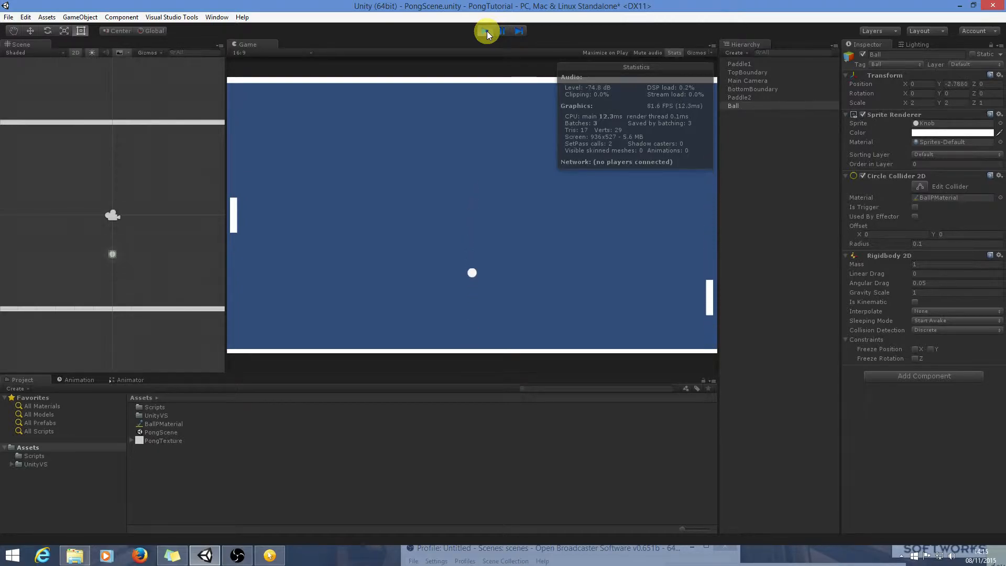
{"action": "left_click", "coordinate": [486, 30]}
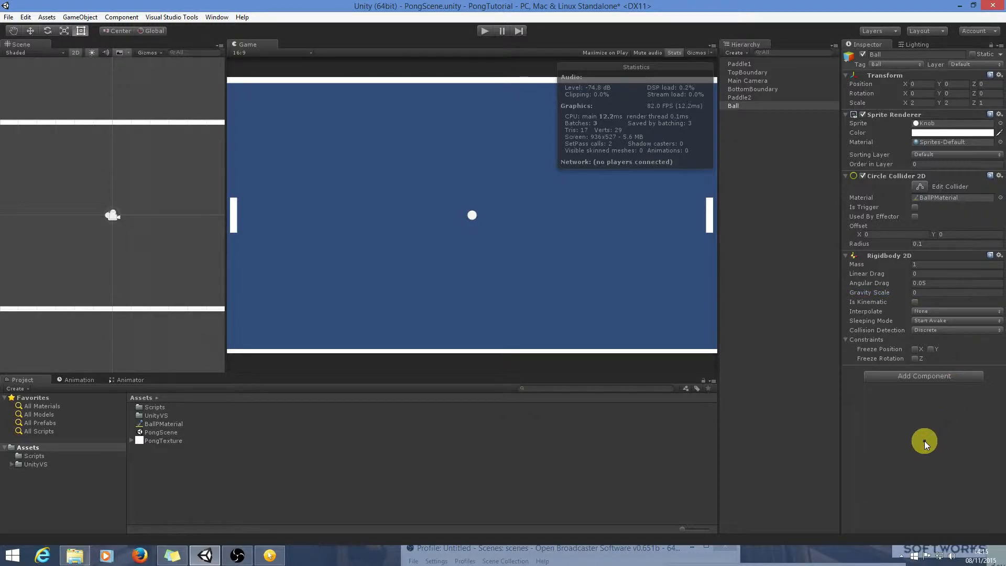
{"action": "mouse_move", "coordinate": [930, 396]}
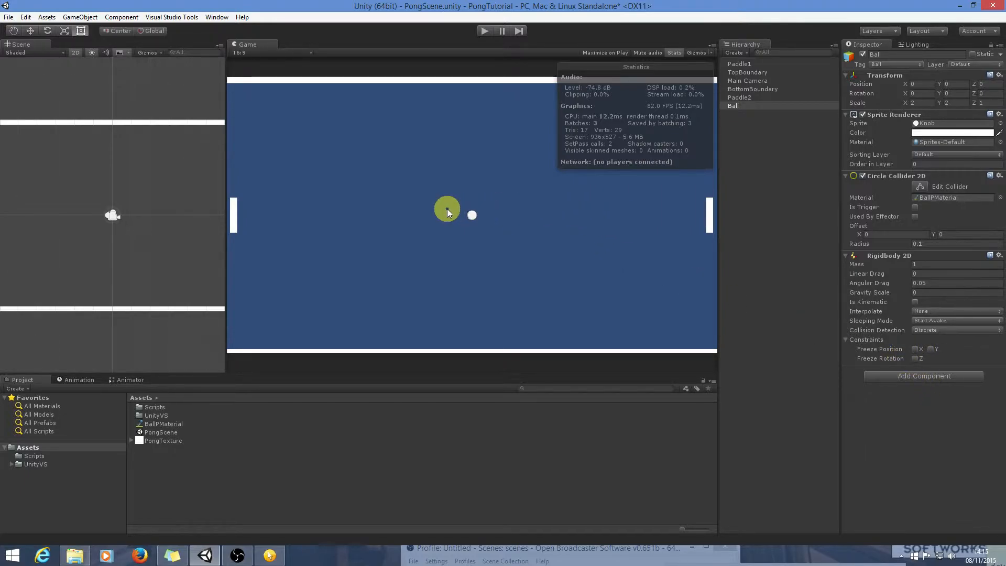
{"action": "mouse_move", "coordinate": [514, 123]}
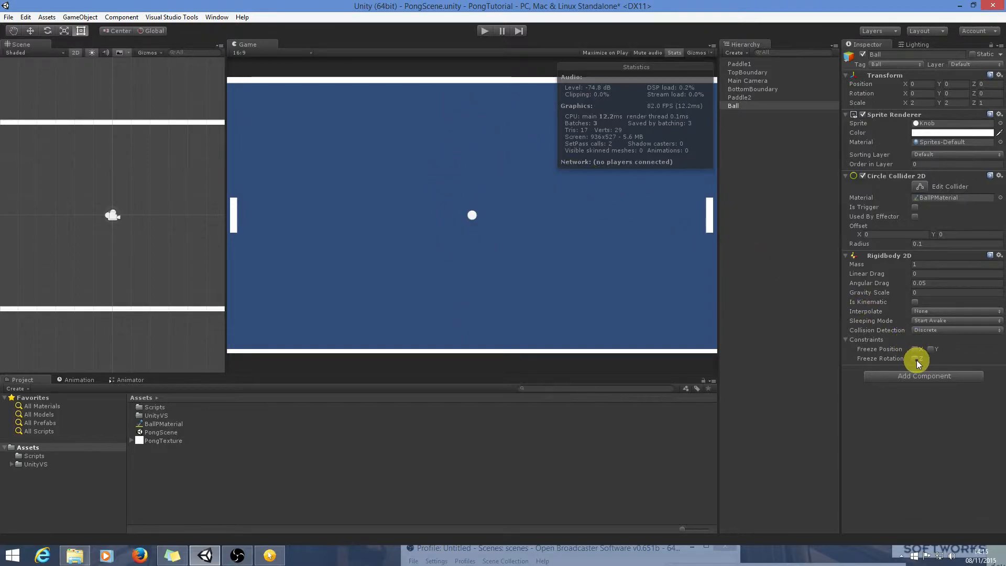
{"action": "left_click", "coordinate": [915, 358]}
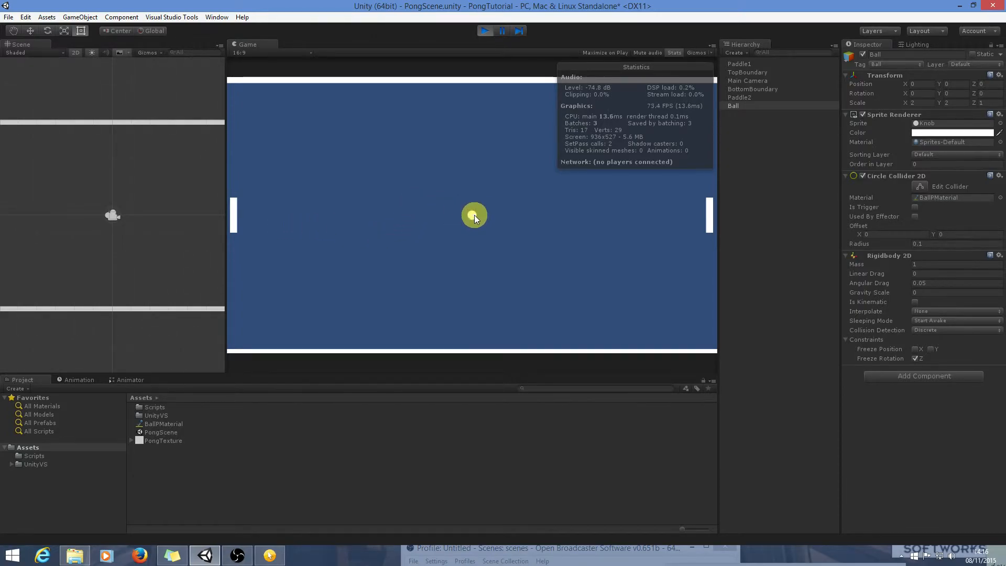
{"action": "mouse_move", "coordinate": [471, 221]}
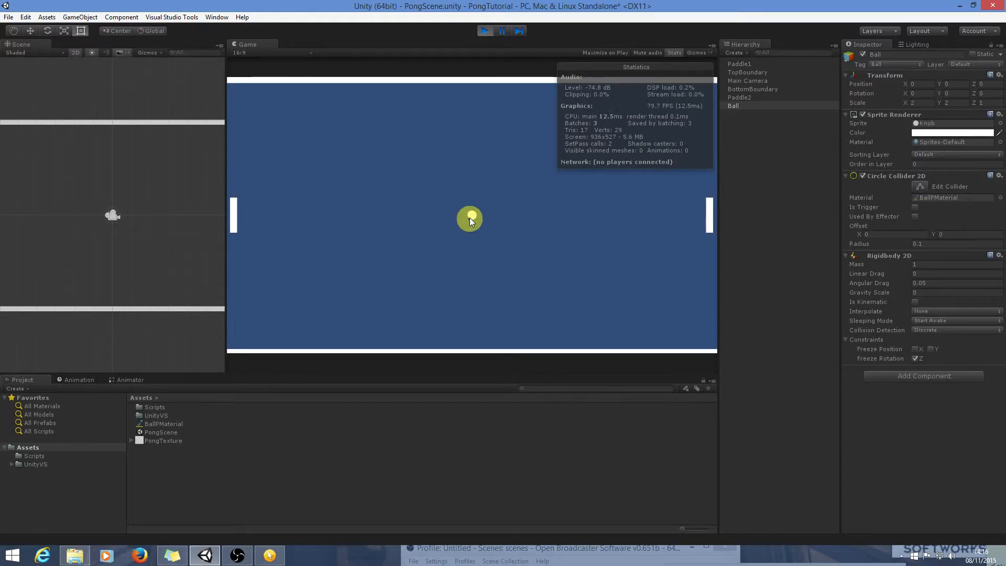